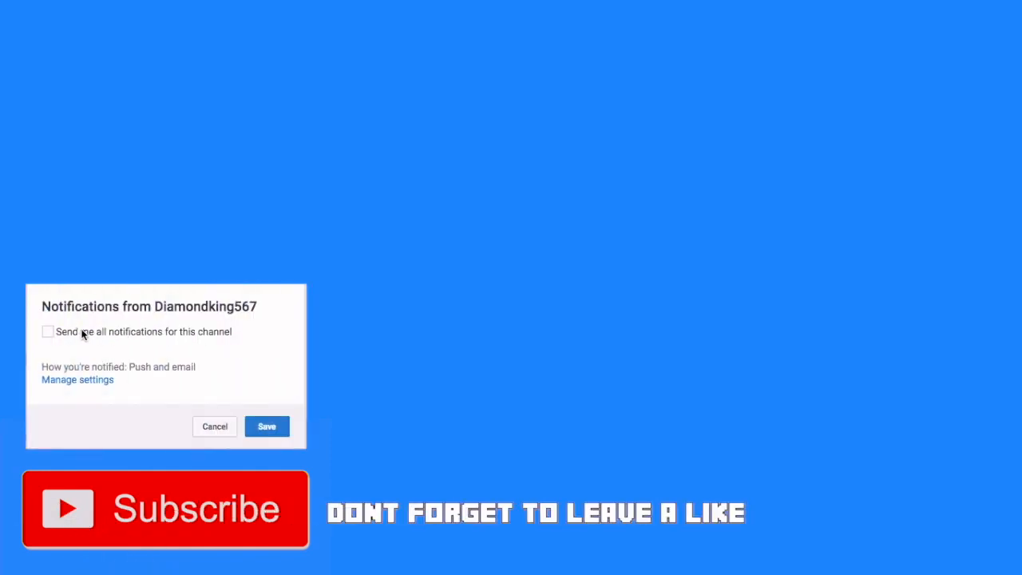
- Select 'Send me all notifications for this channel' and save the choice
left_click(48, 331)
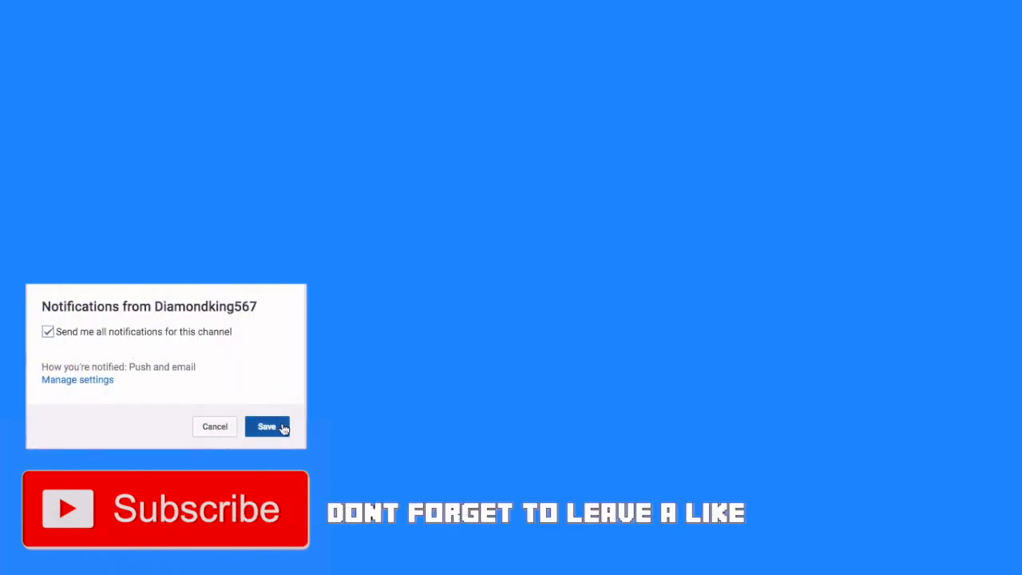
left_click(267, 425)
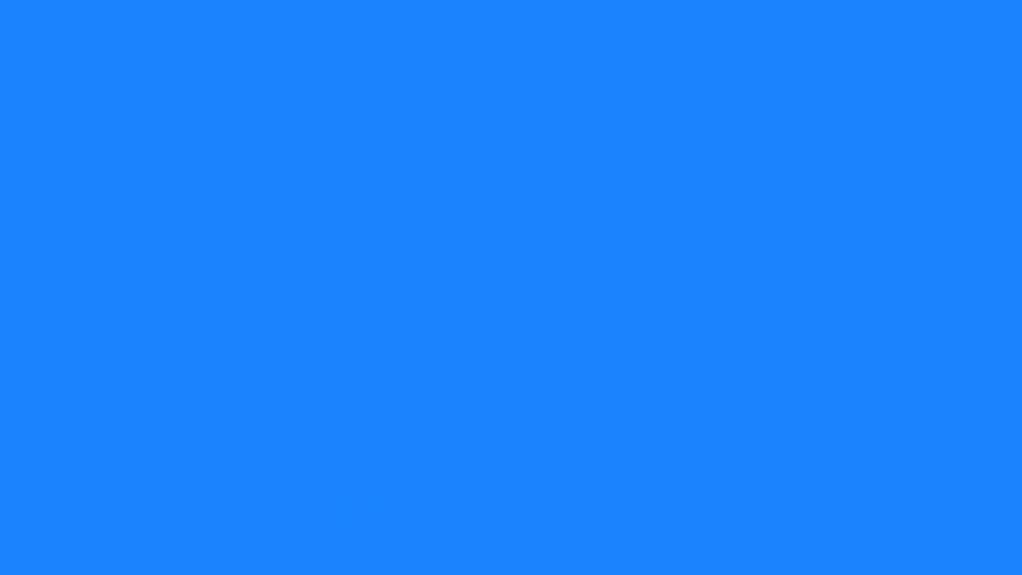